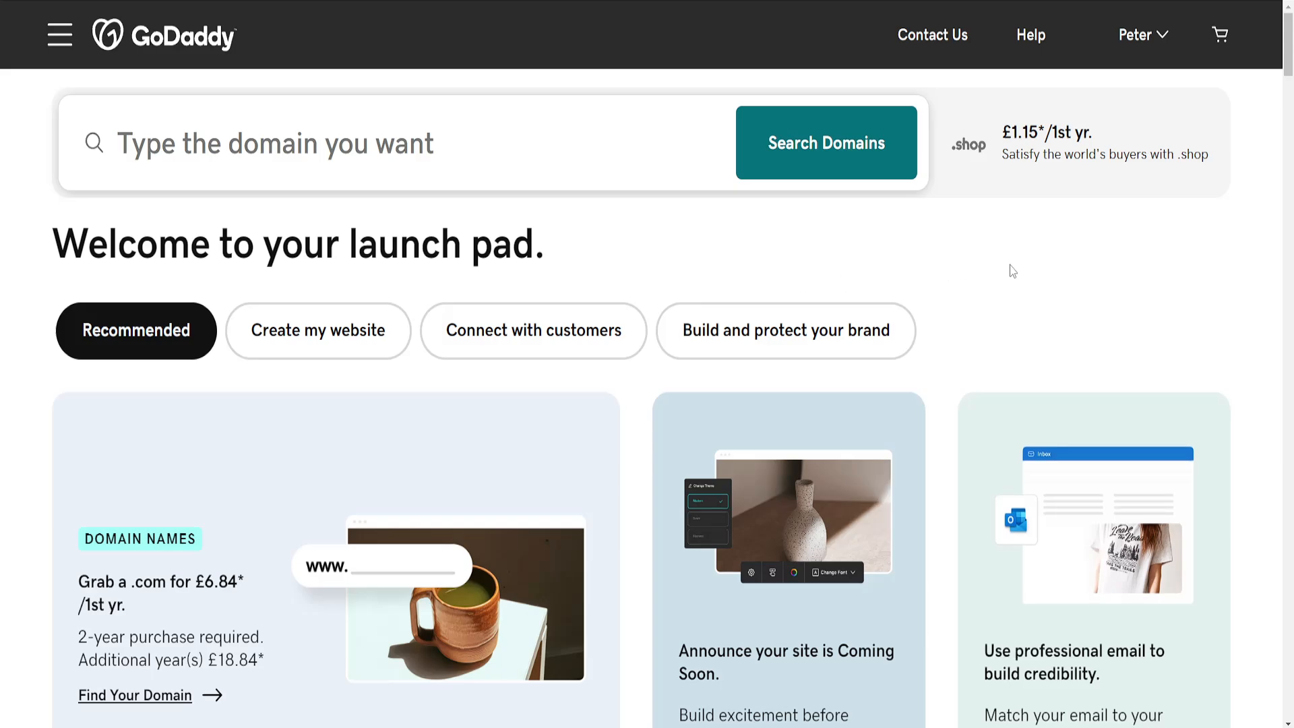
# Show the account dropdown from the launch pad header
pyautogui.scroll(-3)
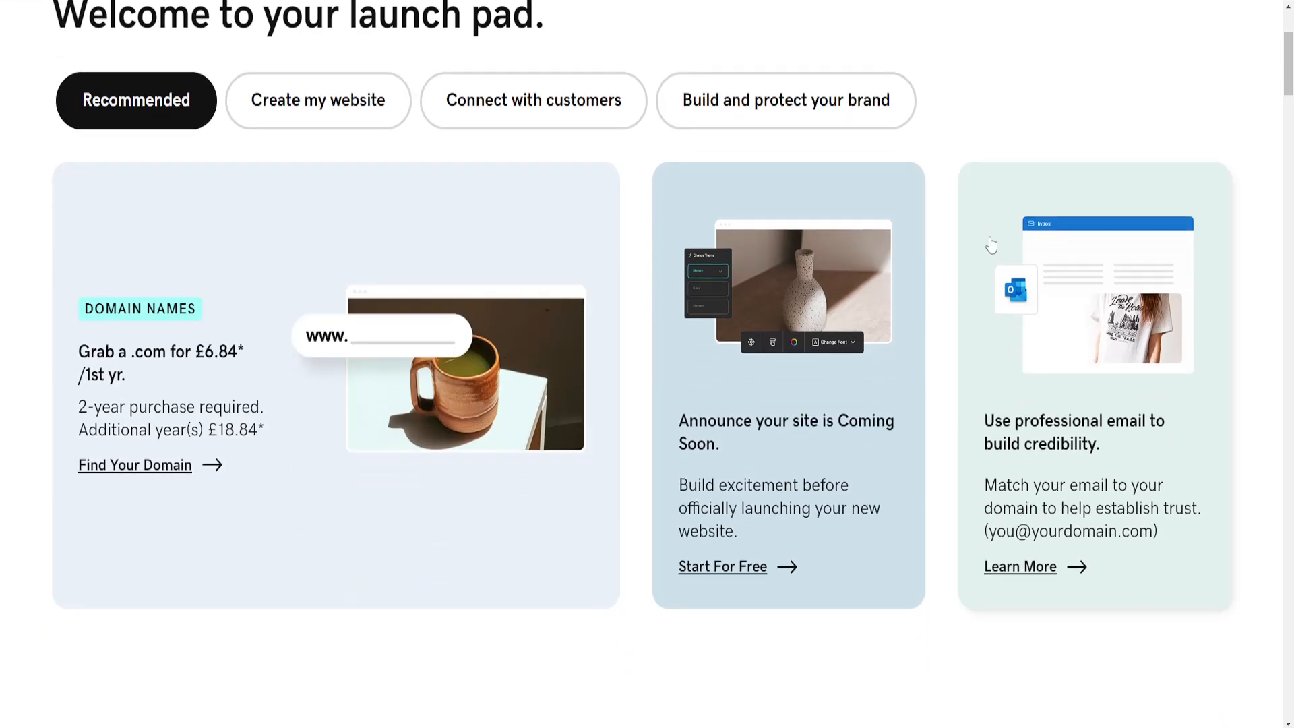
pyautogui.scroll(3)
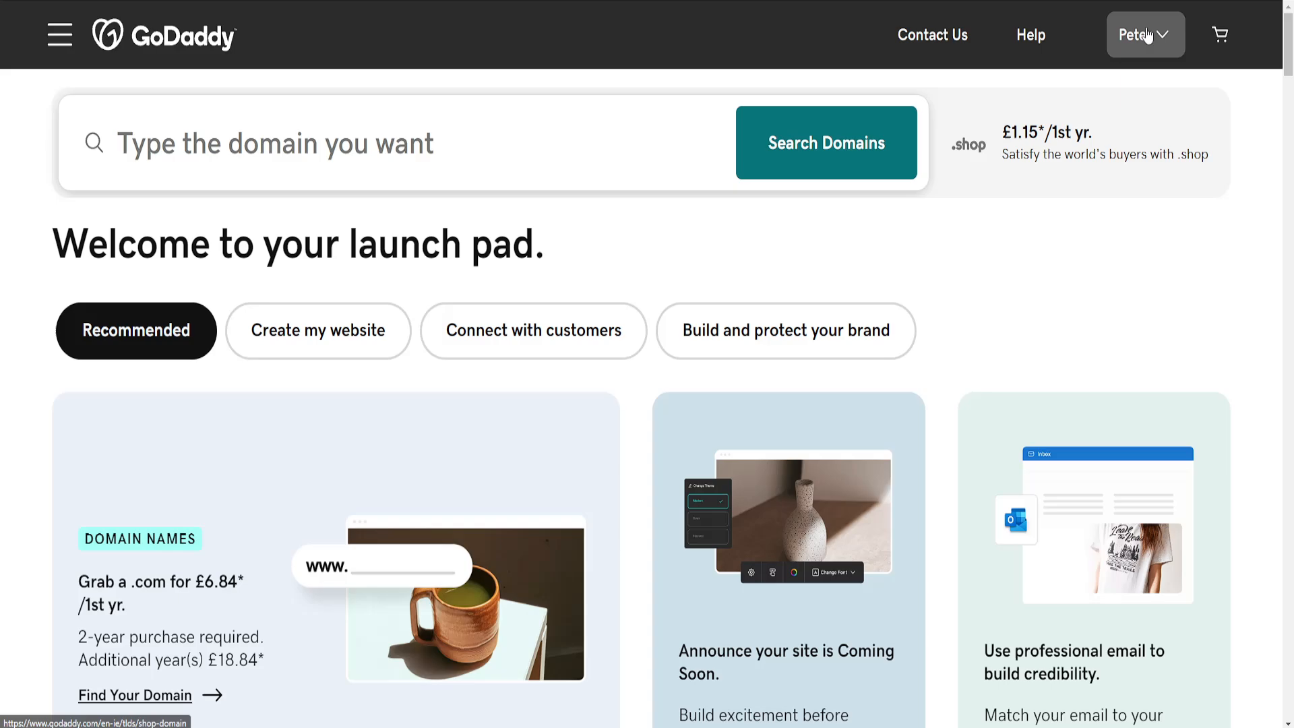
pyautogui.click(1145, 34)
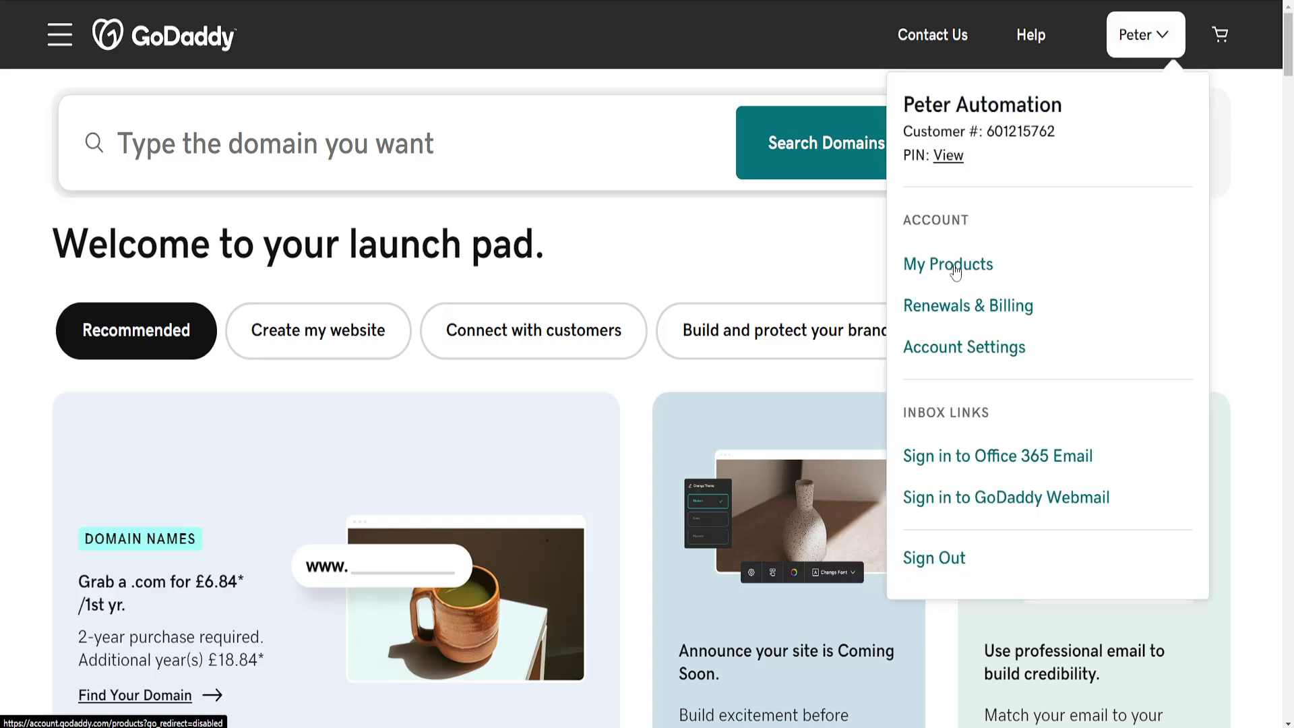
pyautogui.moveTo(720, 216)
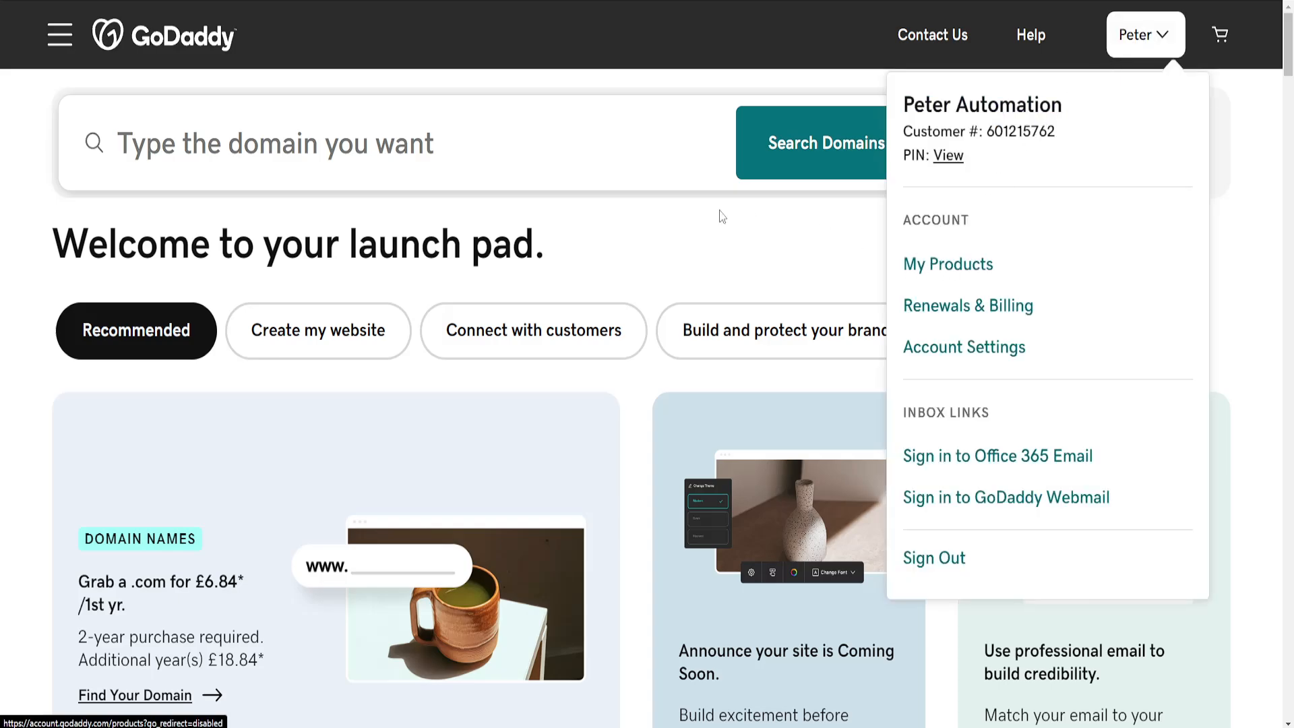
# Go to My Products and open DNS Management for nedhelp.shop
pyautogui.click(947, 264)
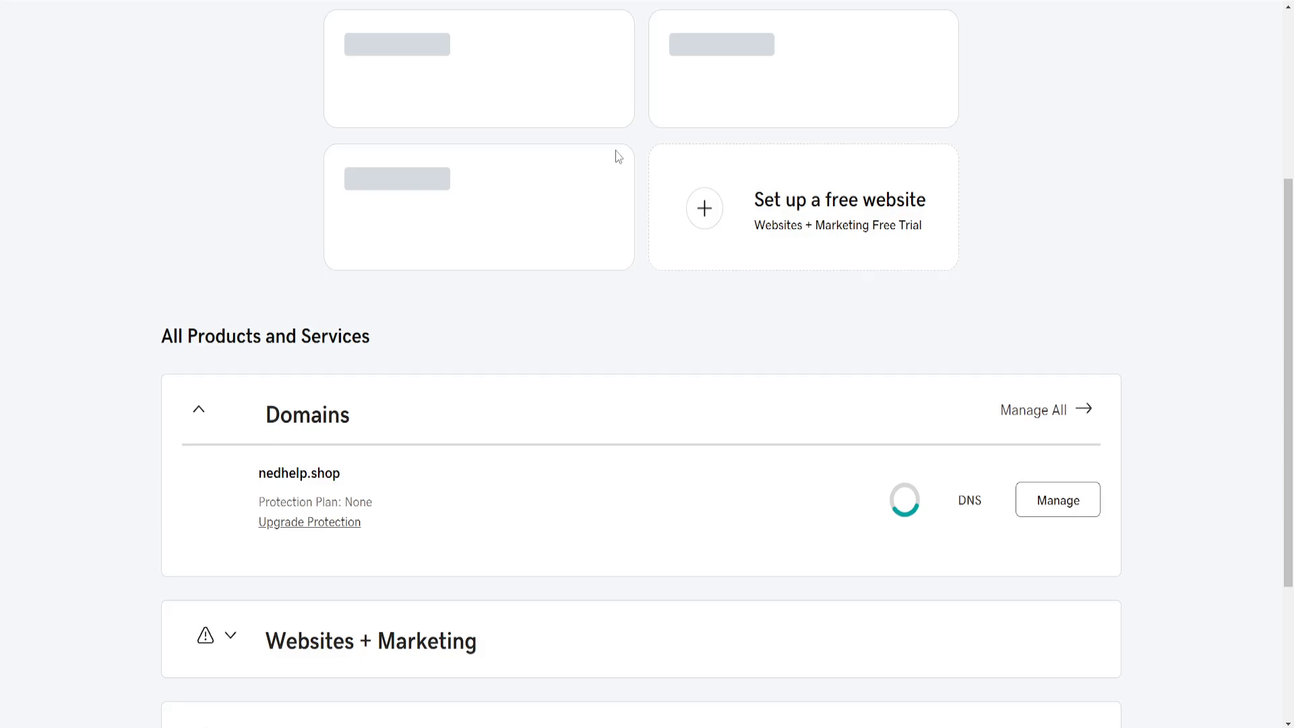
pyautogui.scroll(-3)
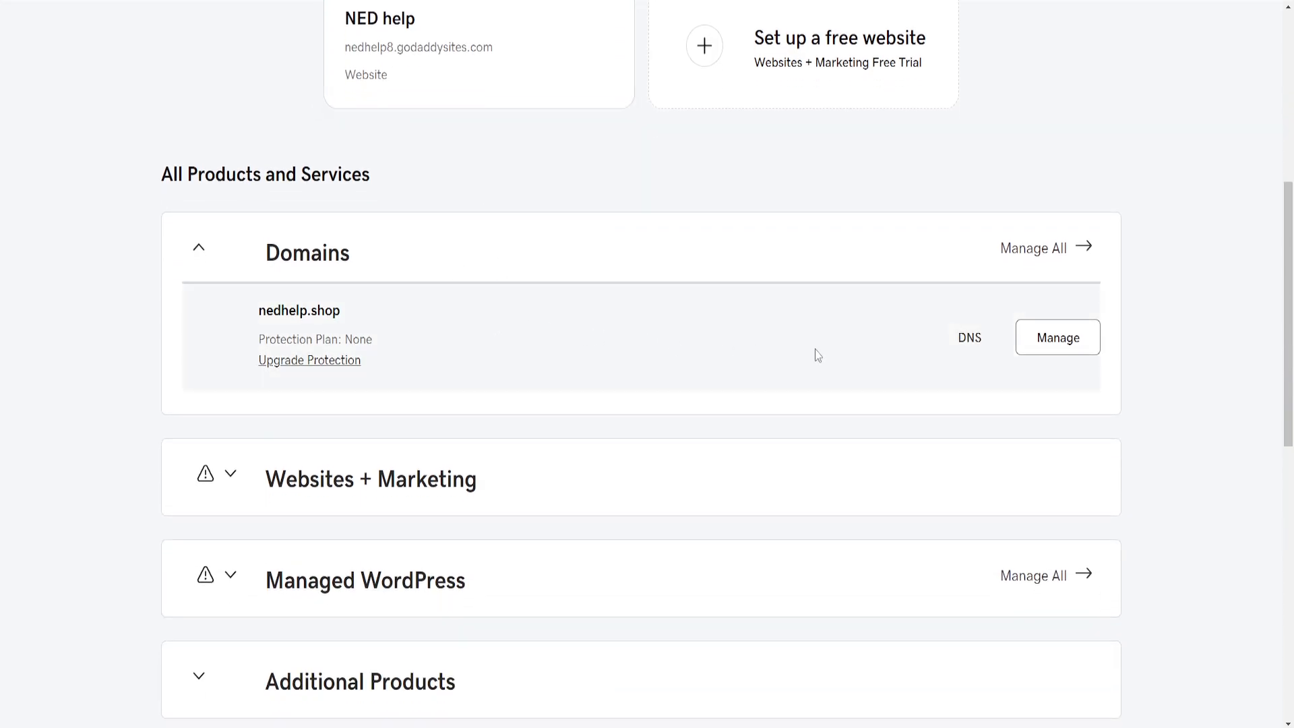
pyautogui.moveTo(970, 338)
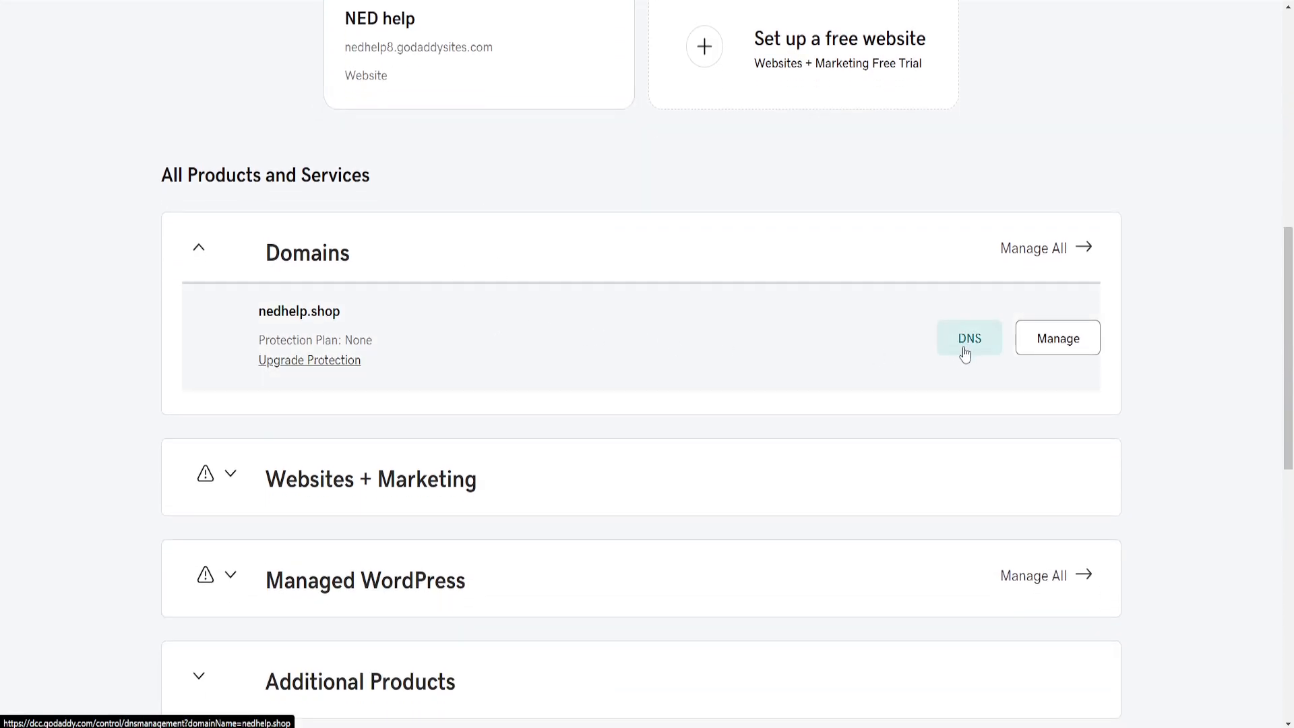
pyautogui.click(968, 337)
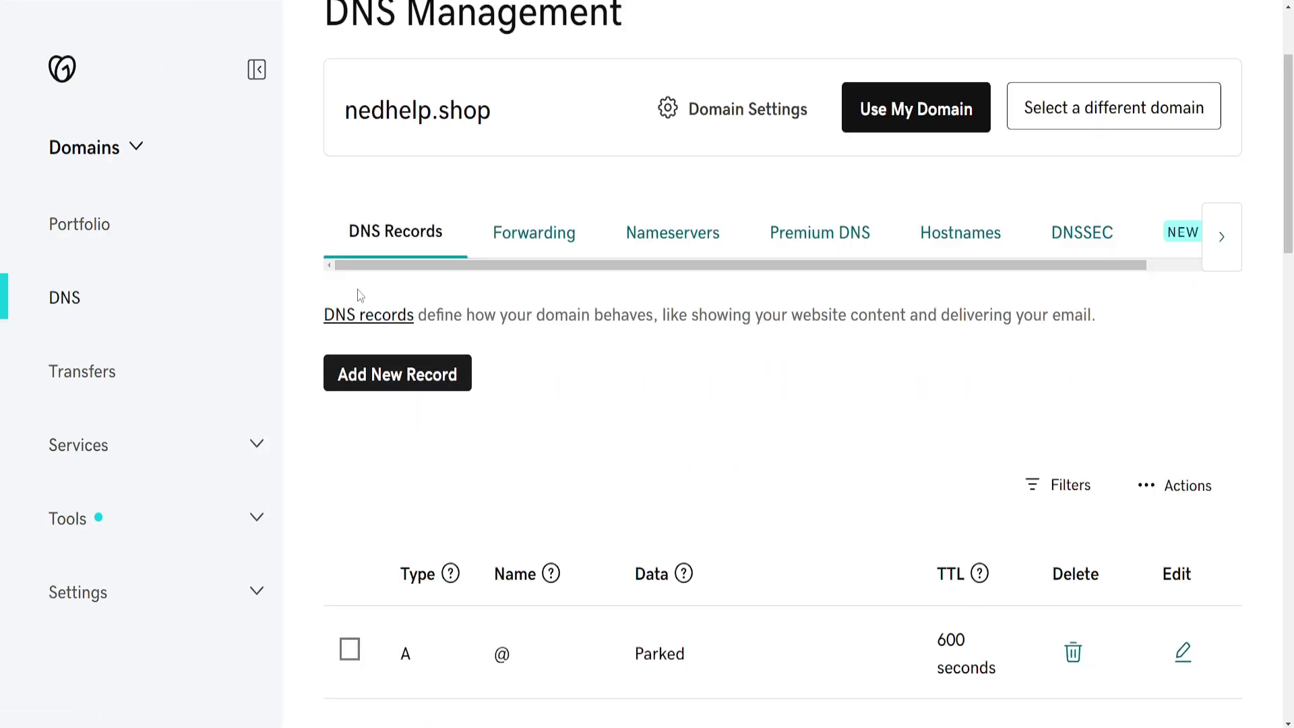
pyautogui.scroll(-3)
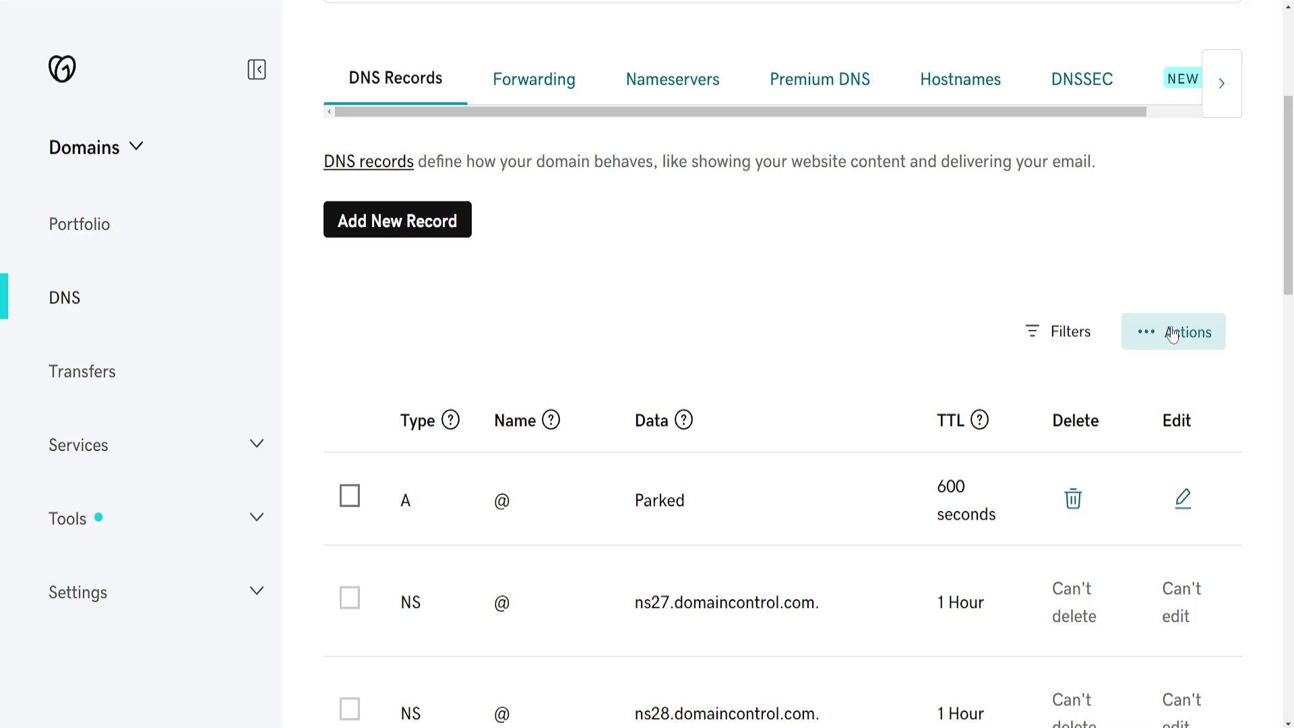
# Reach the Manage Templates page via Actions > Manage DNS Templates
pyautogui.click(1173, 331)
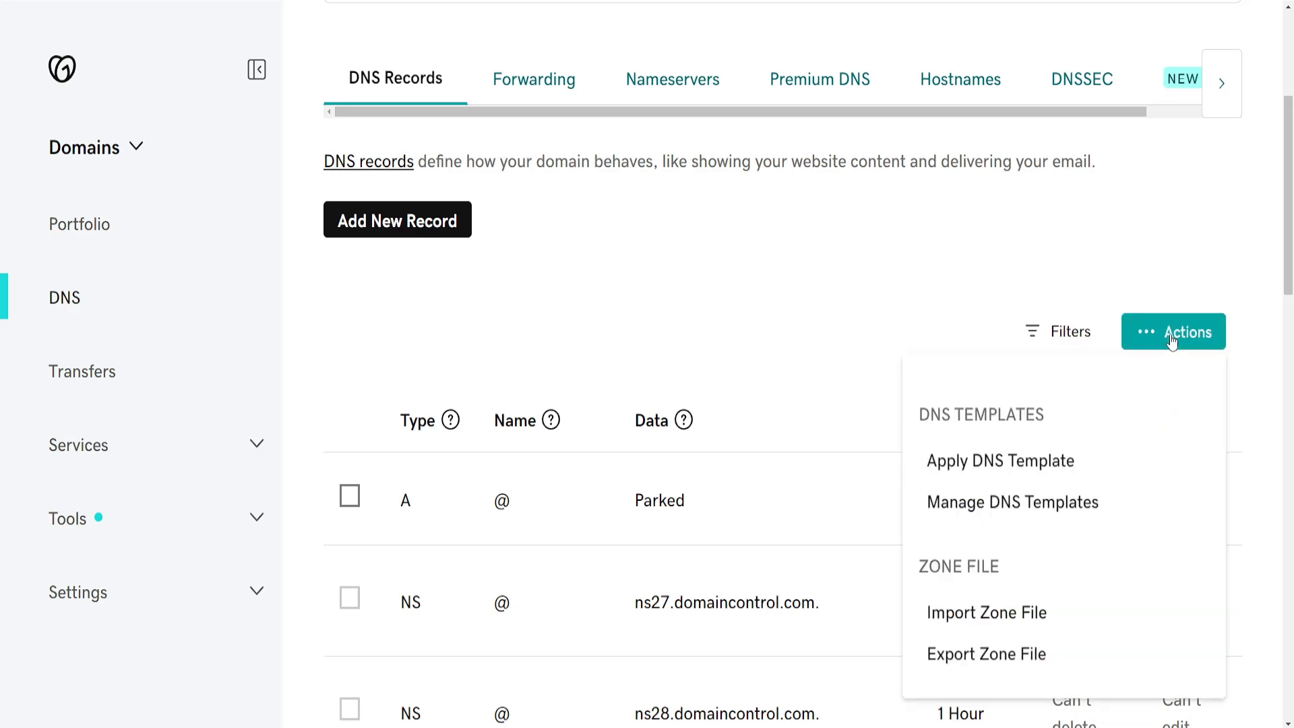
pyautogui.moveTo(1011, 501)
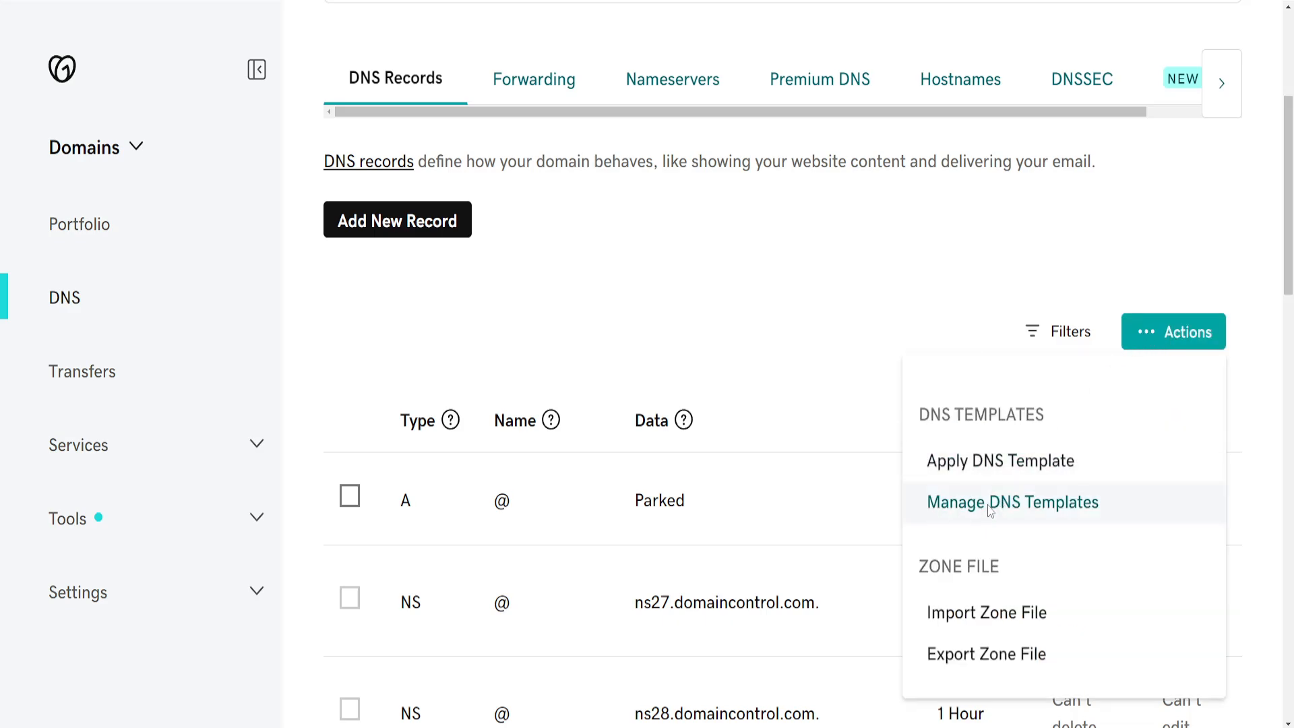
pyautogui.click(1011, 501)
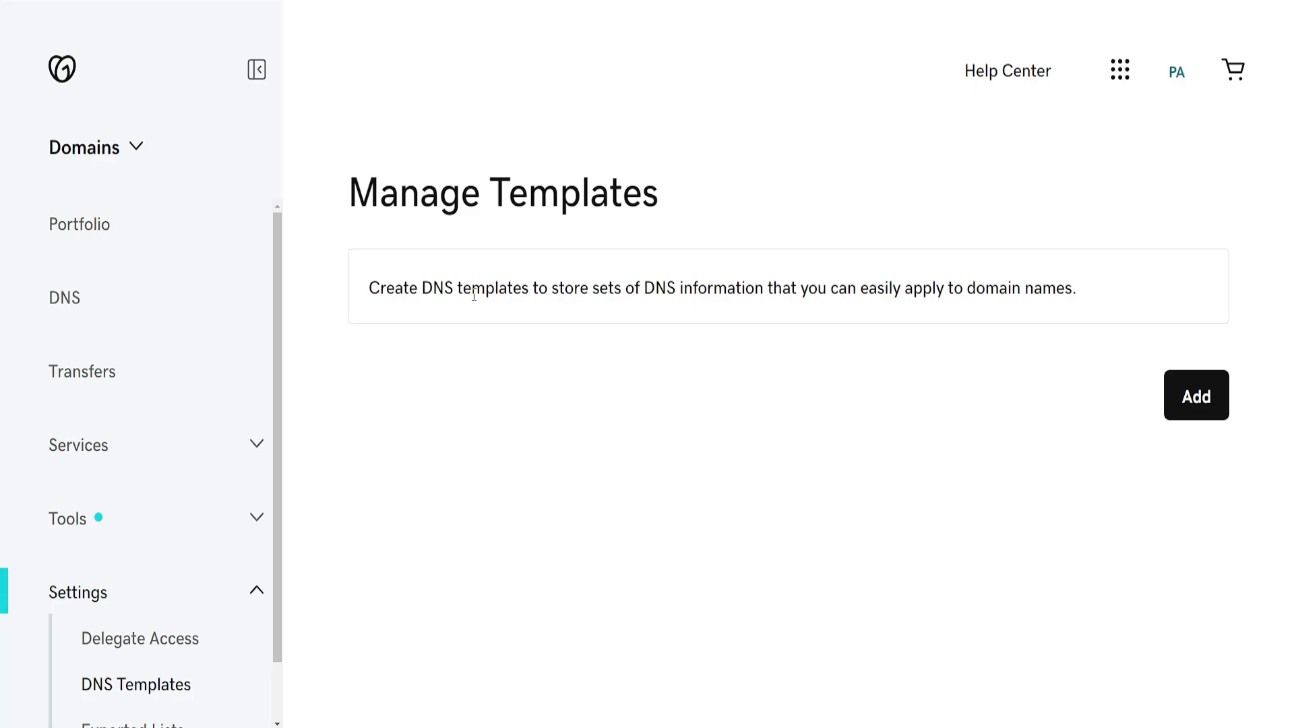
pyautogui.doubleClick(421, 288)
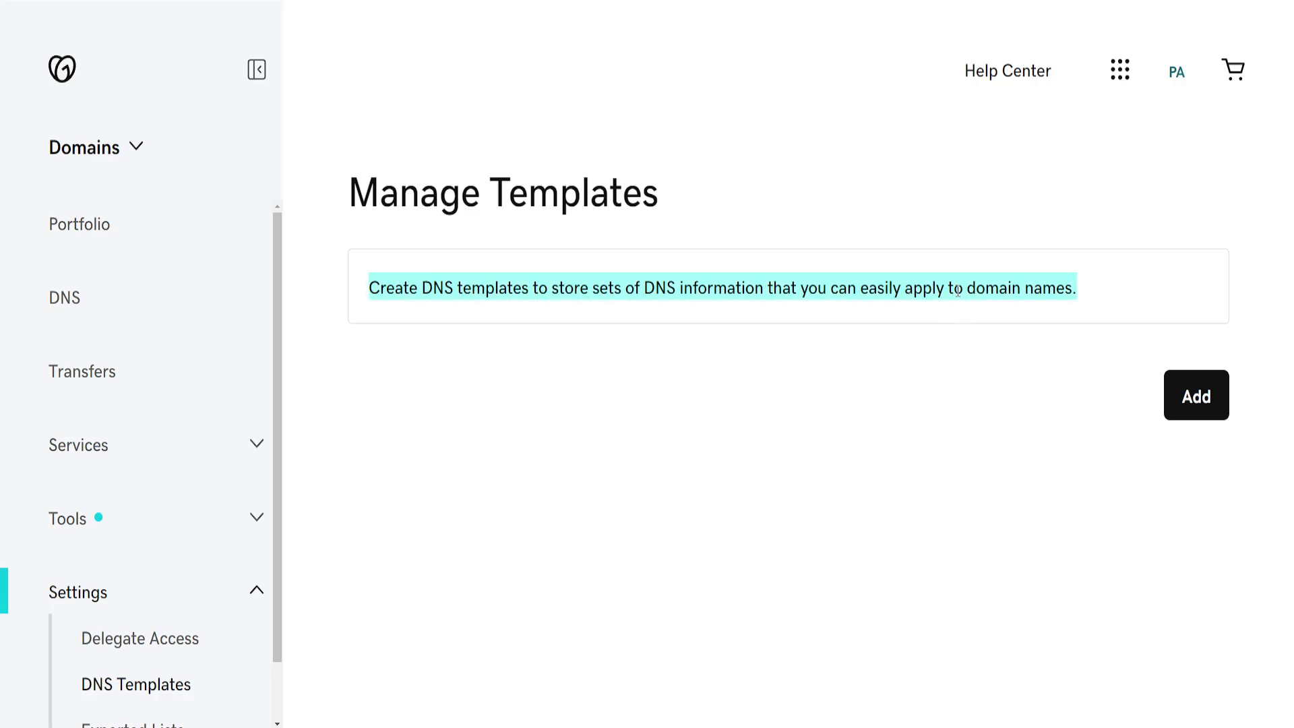
# Add a new DNS template named 'test template' and save it
pyautogui.click(1195, 395)
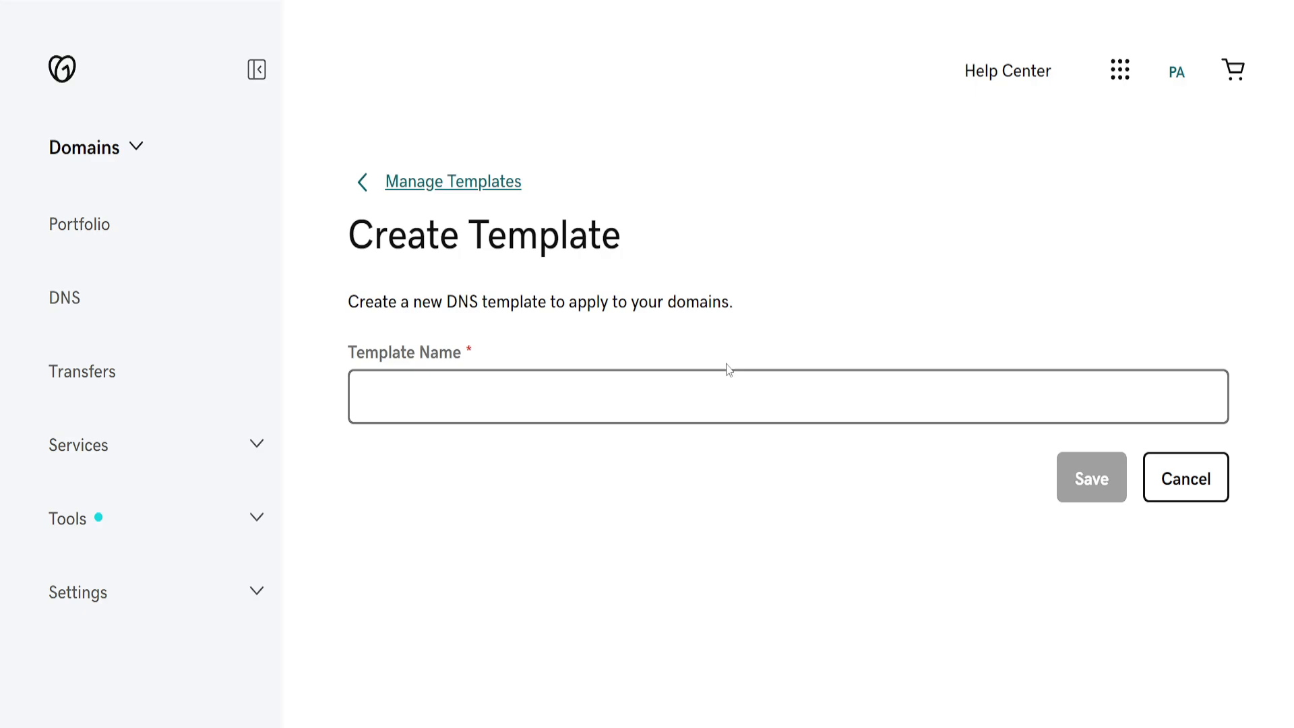
pyautogui.write('test template')
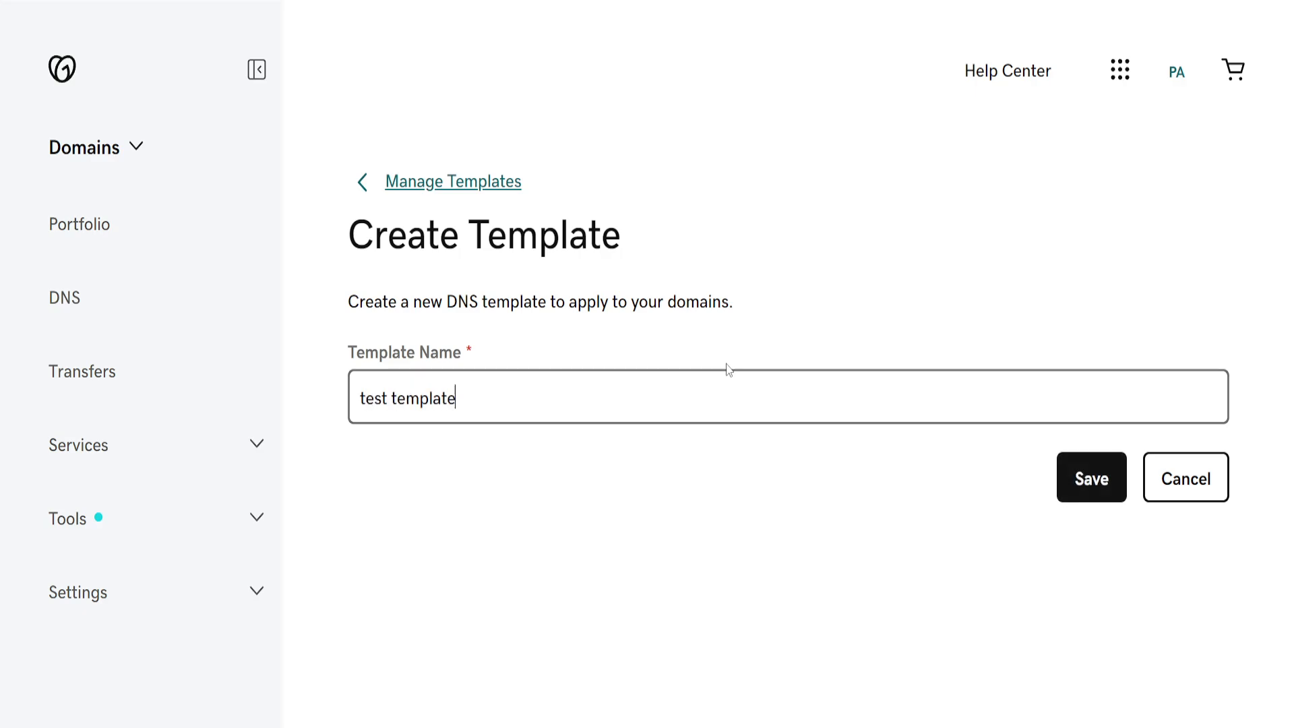
pyautogui.click(1091, 477)
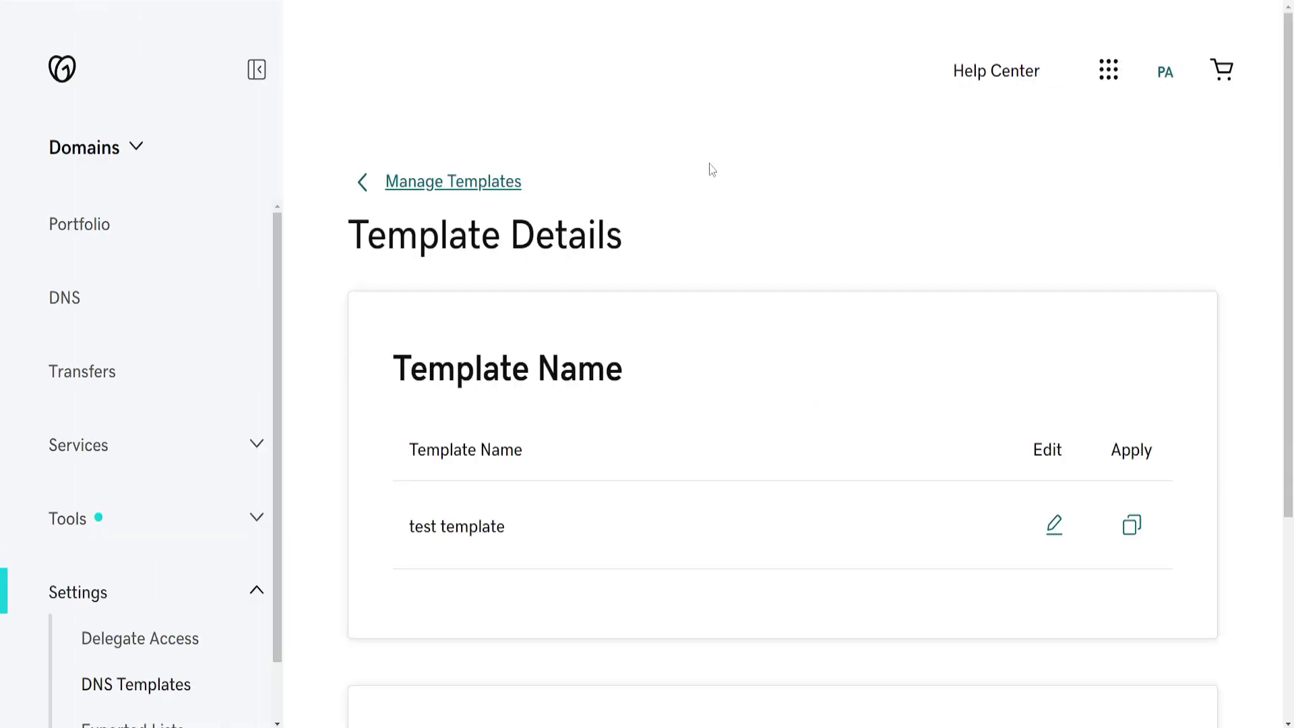
# Discard the manual A record entry and copy nedhelp.shop's records into the template instead
pyautogui.scroll(-3)
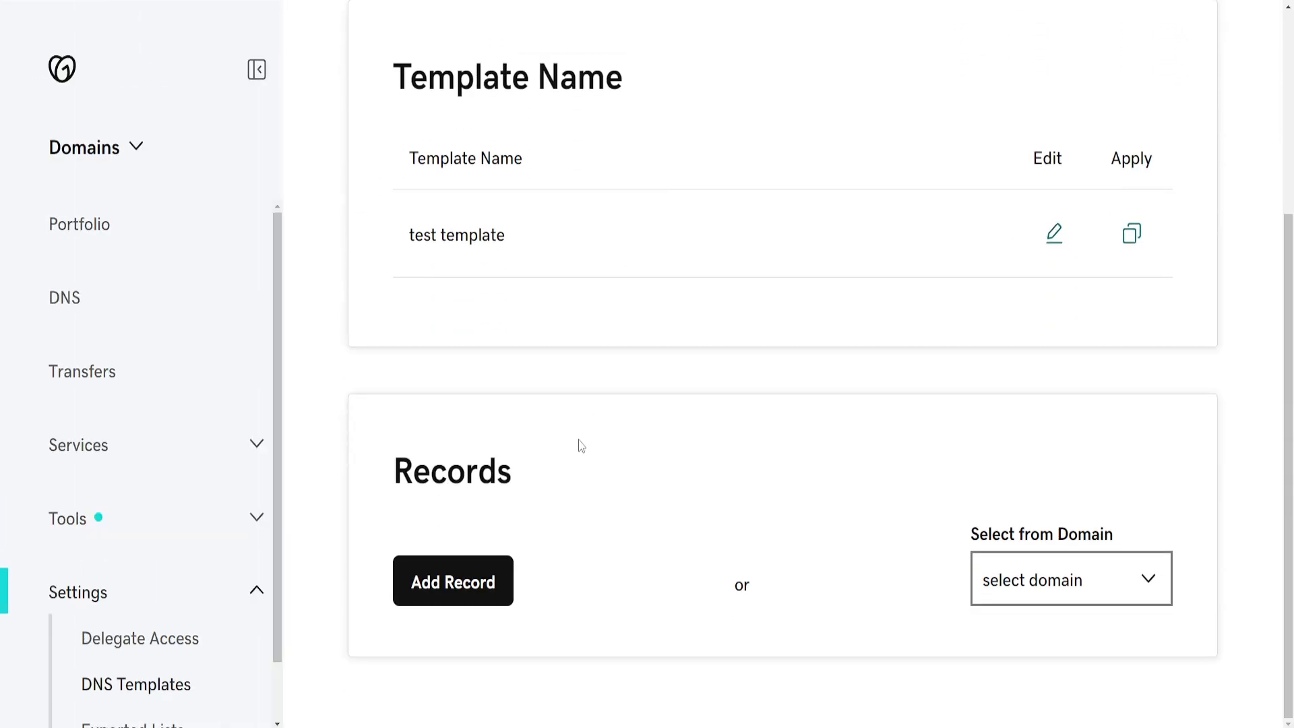
pyautogui.click(452, 580)
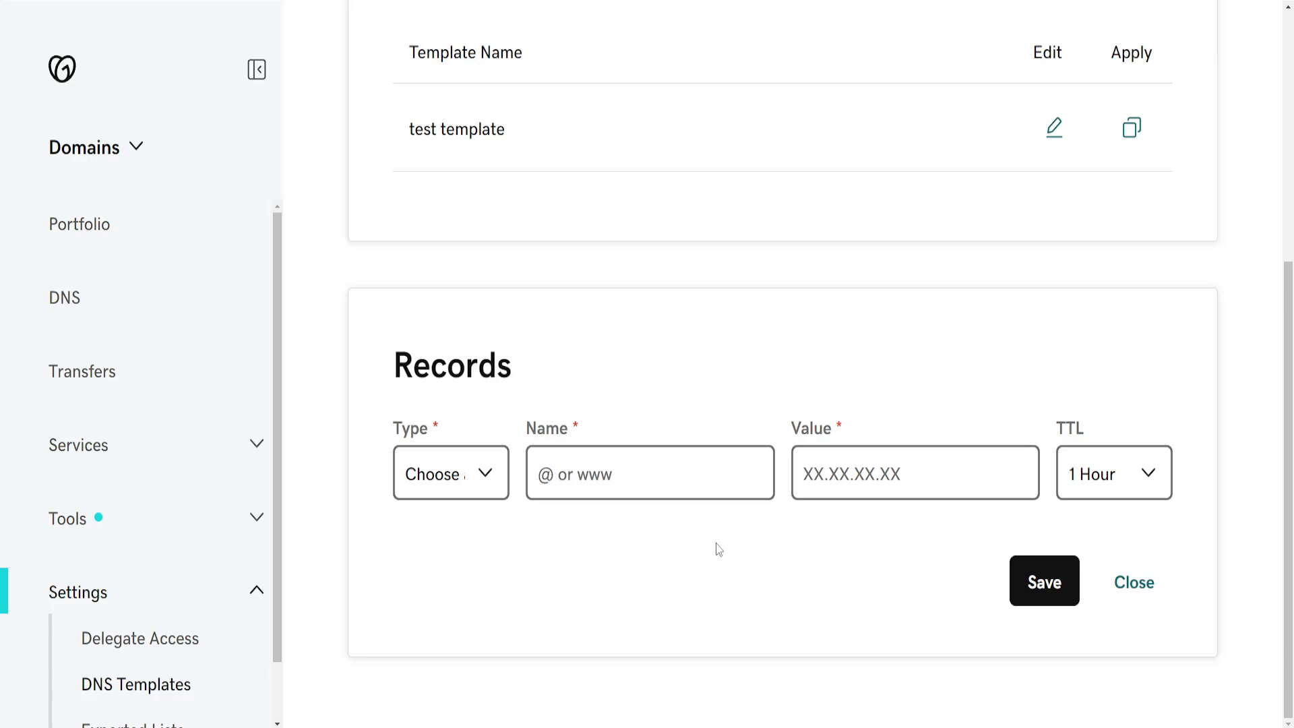
pyautogui.moveTo(445, 501)
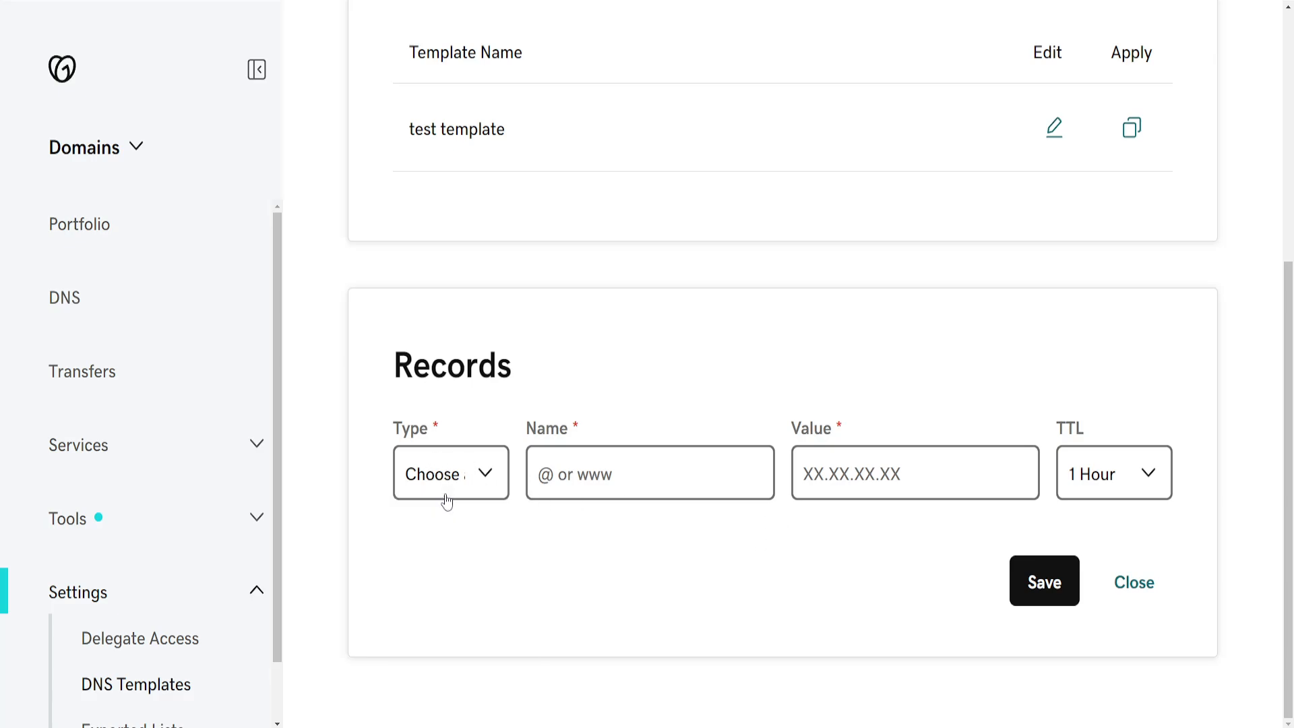
pyautogui.click(451, 473)
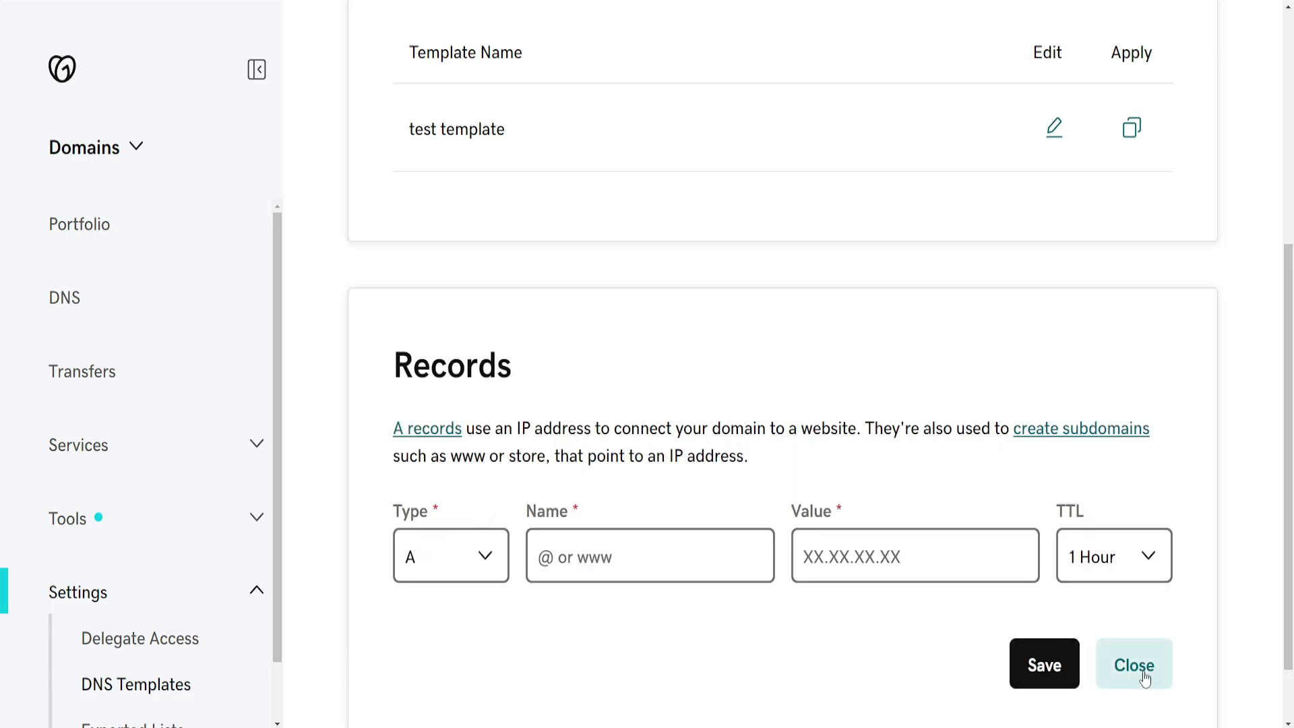
pyautogui.click(1132, 664)
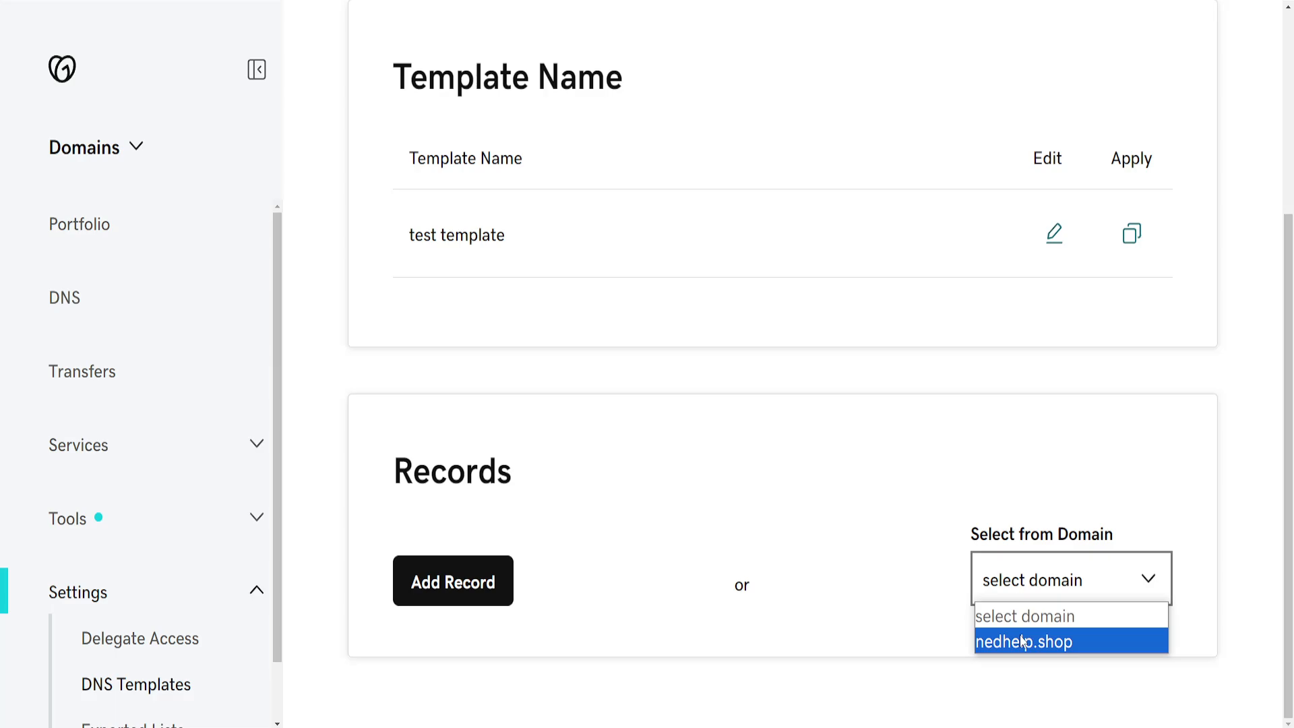
pyautogui.click(1023, 641)
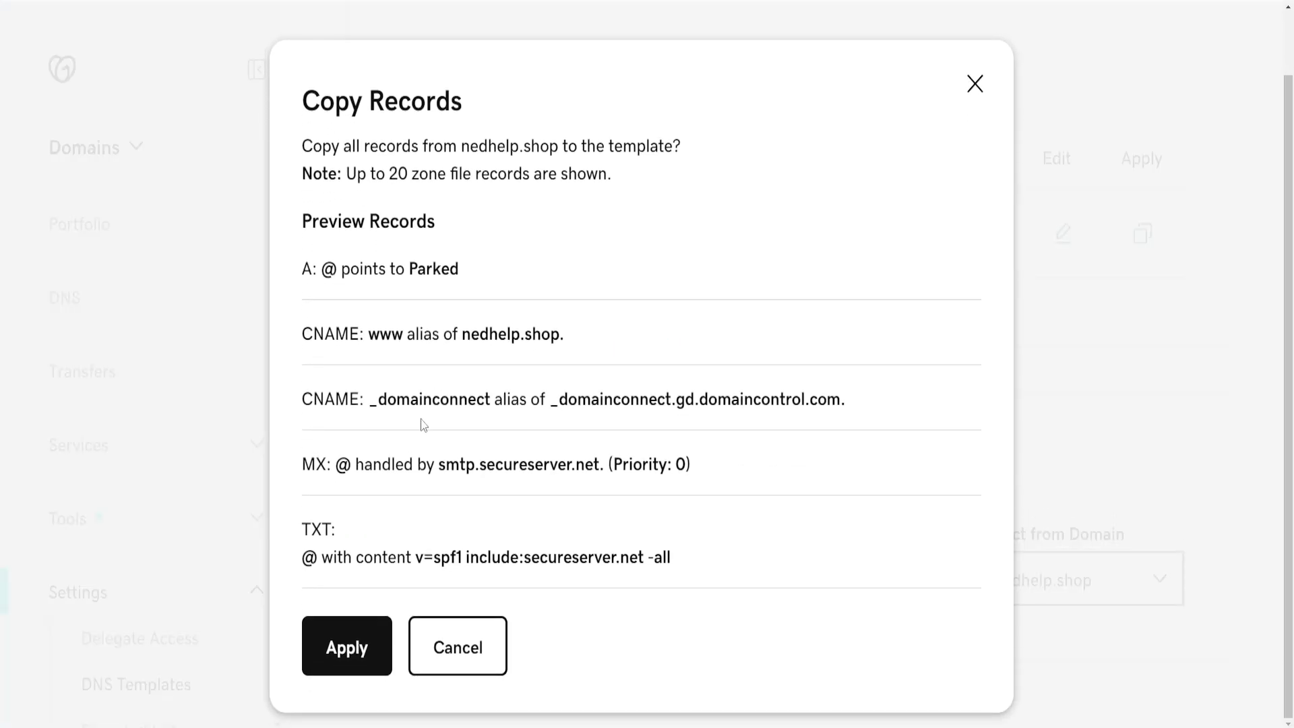
pyautogui.click(346, 646)
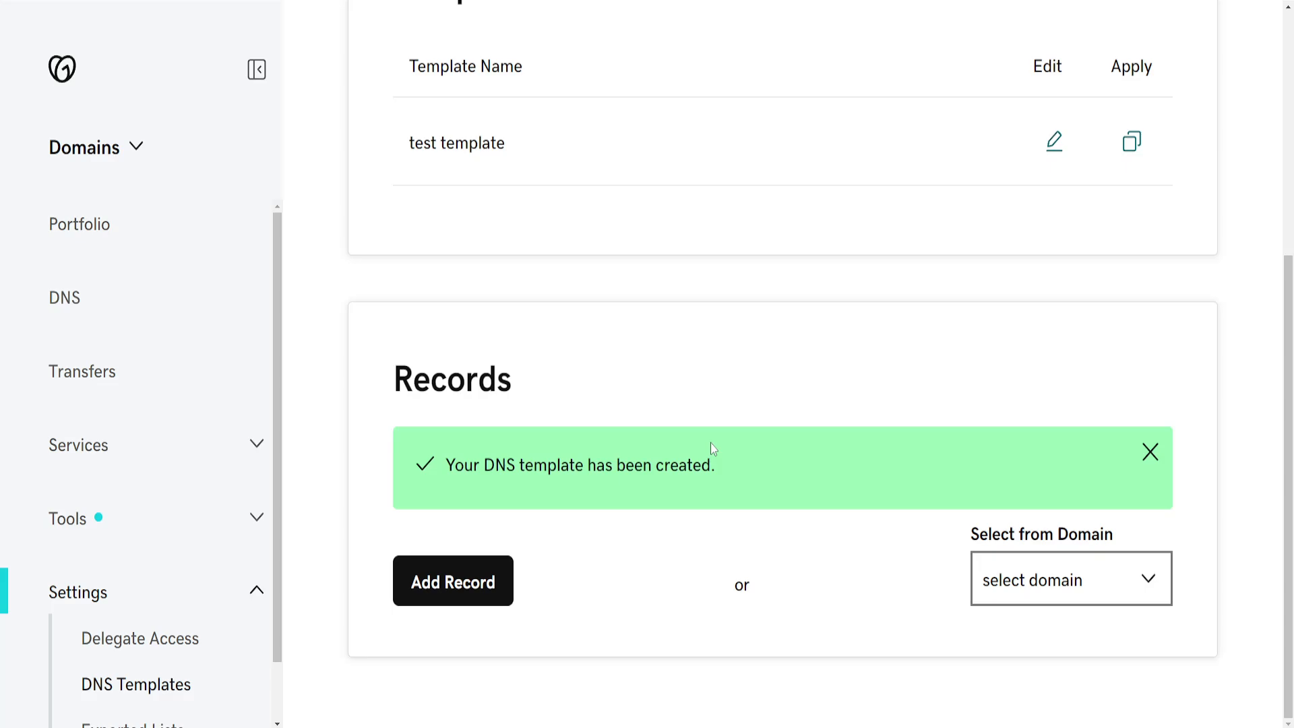
# Return to nedhelp.shop's DNS Management page from the left sidebar
pyautogui.scroll(3)
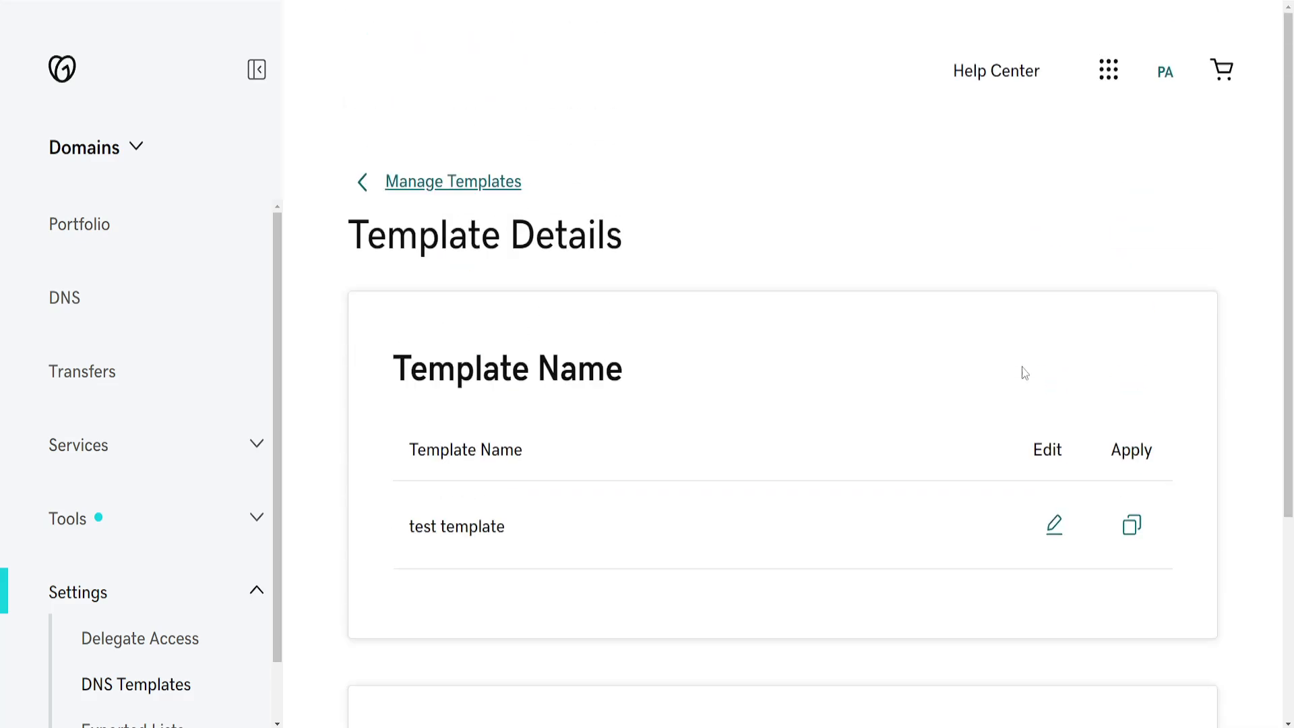
pyautogui.moveTo(1132, 525)
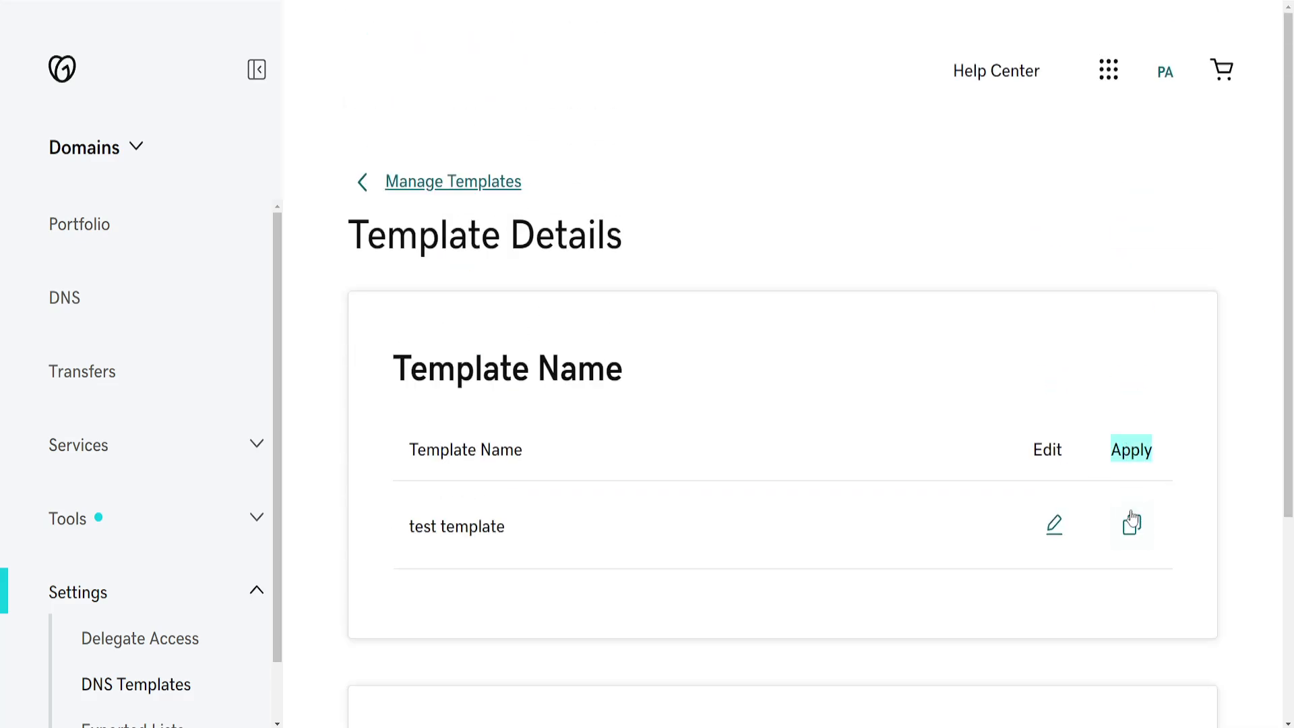
pyautogui.moveTo(544, 444)
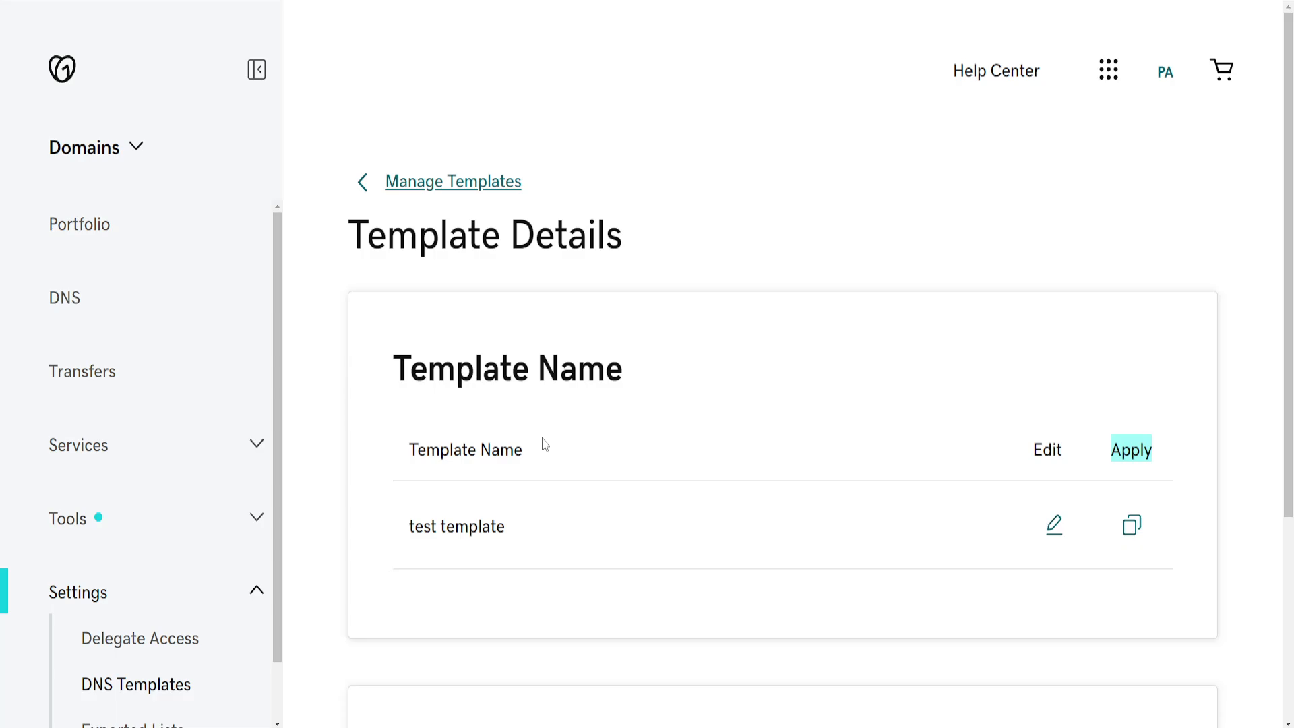
pyautogui.moveTo(135, 595)
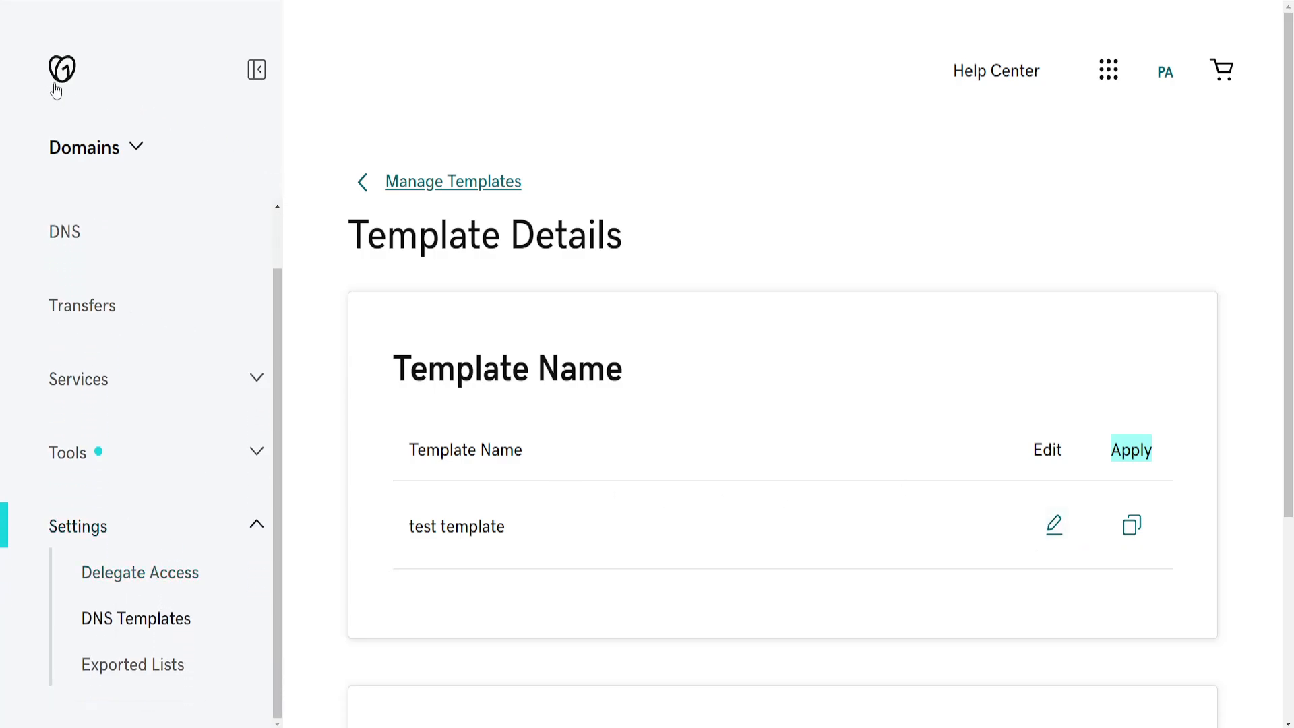
pyautogui.click(63, 231)
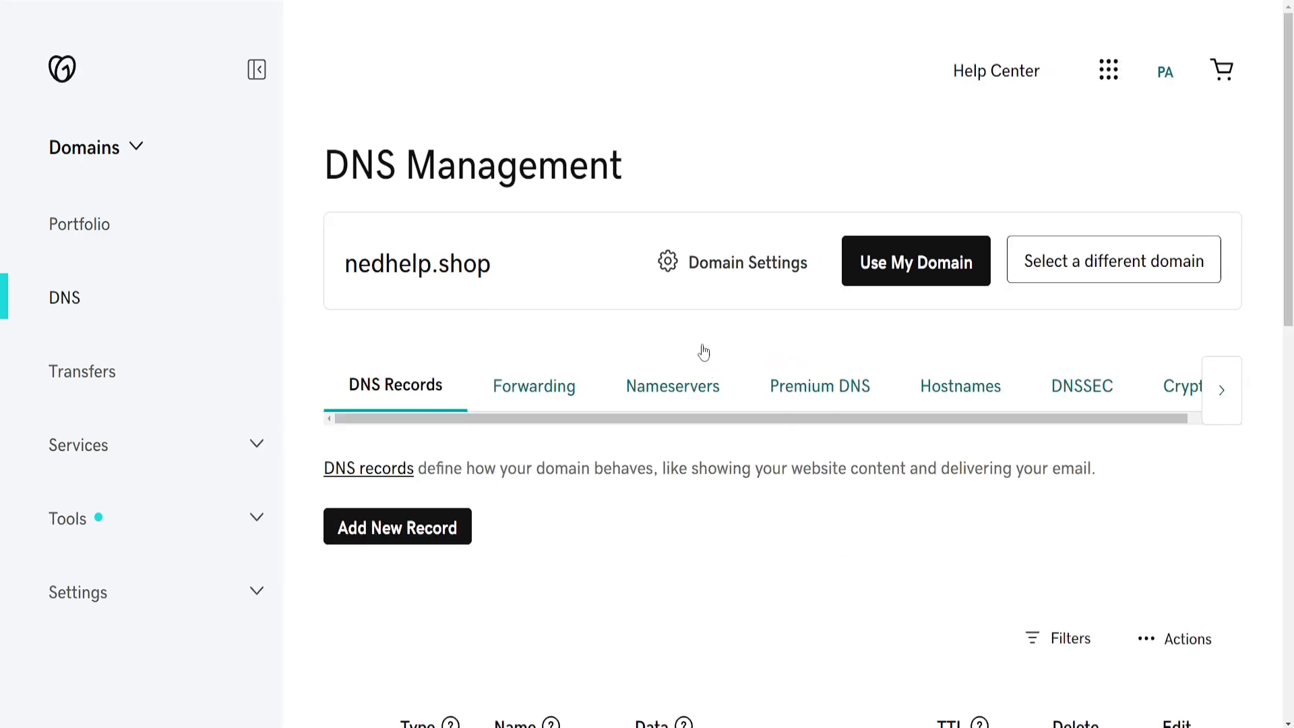
# Delete the parked A record, confirm, and dismiss the default NS records note
pyautogui.scroll(-3)
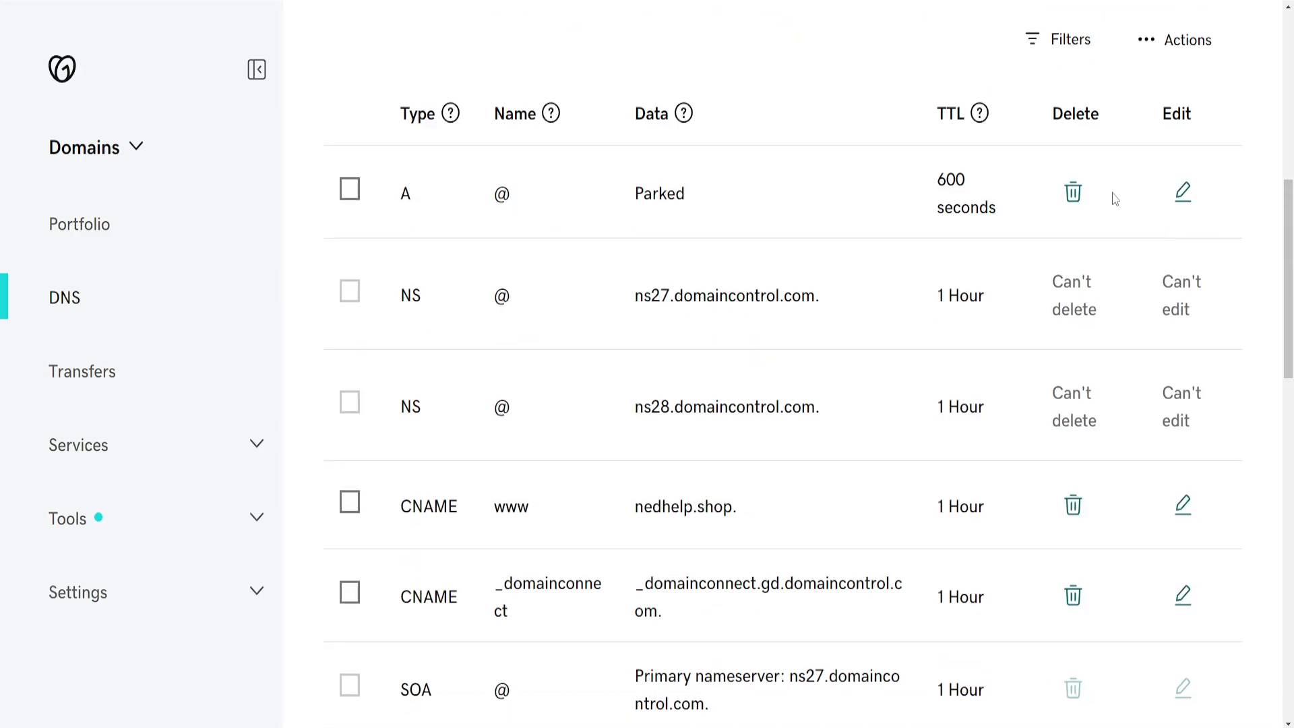
pyautogui.click(1073, 192)
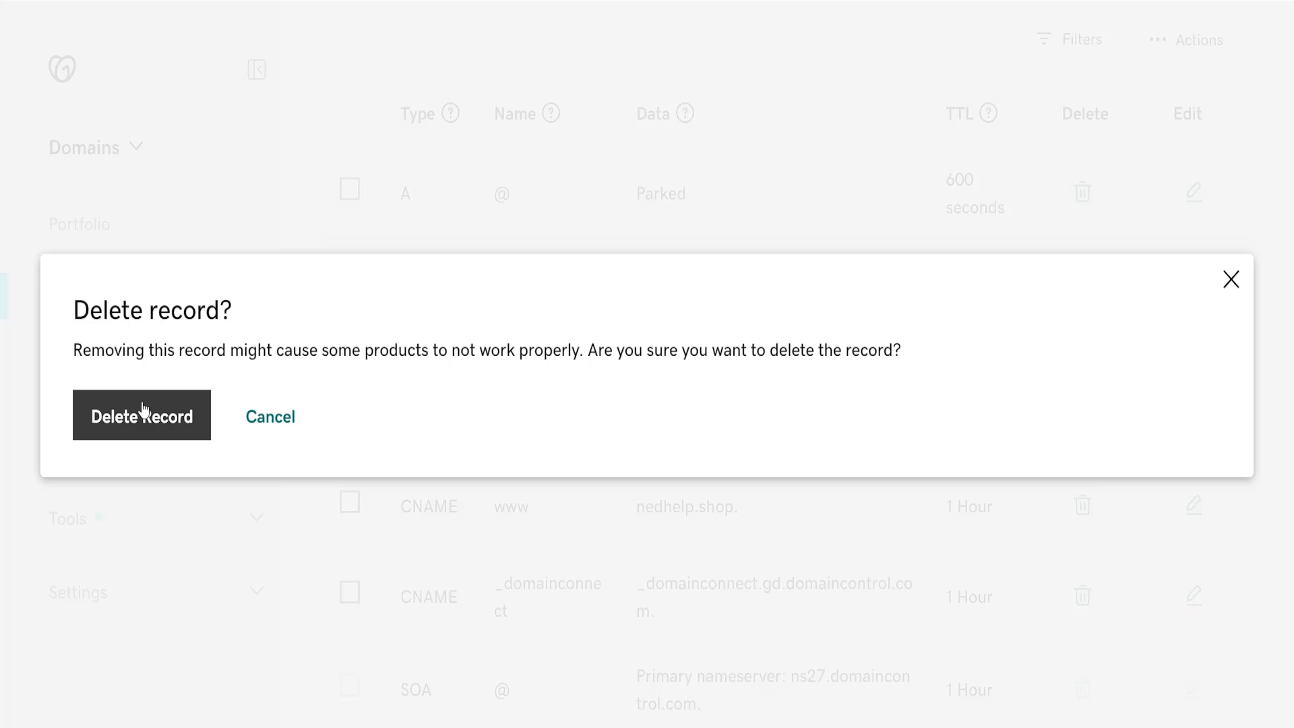
pyautogui.click(141, 415)
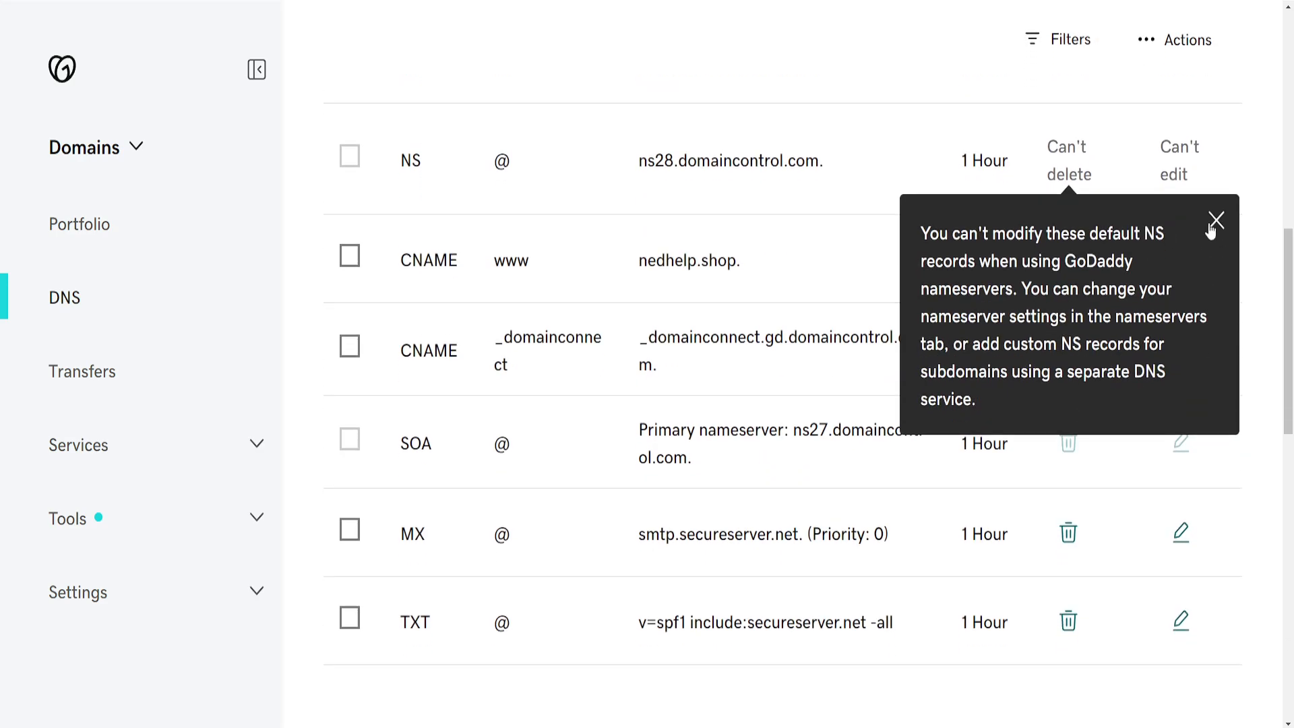
pyautogui.click(1215, 220)
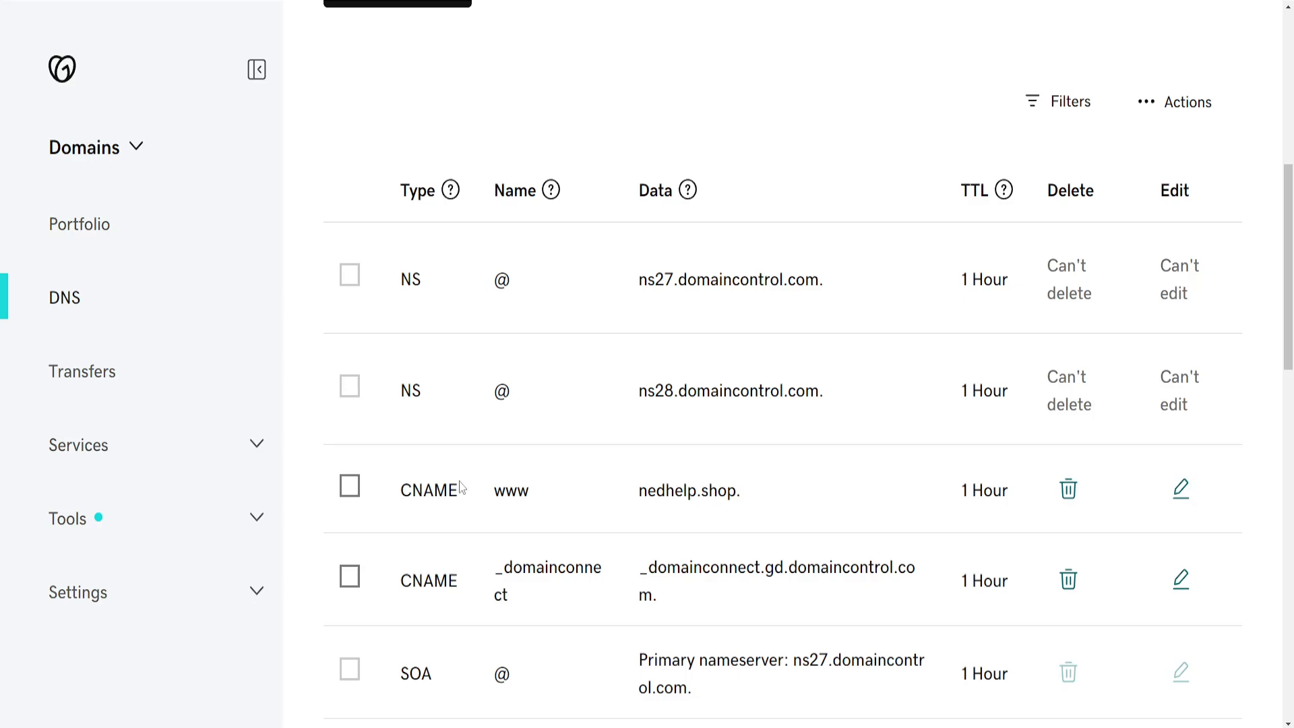
pyautogui.click(78, 591)
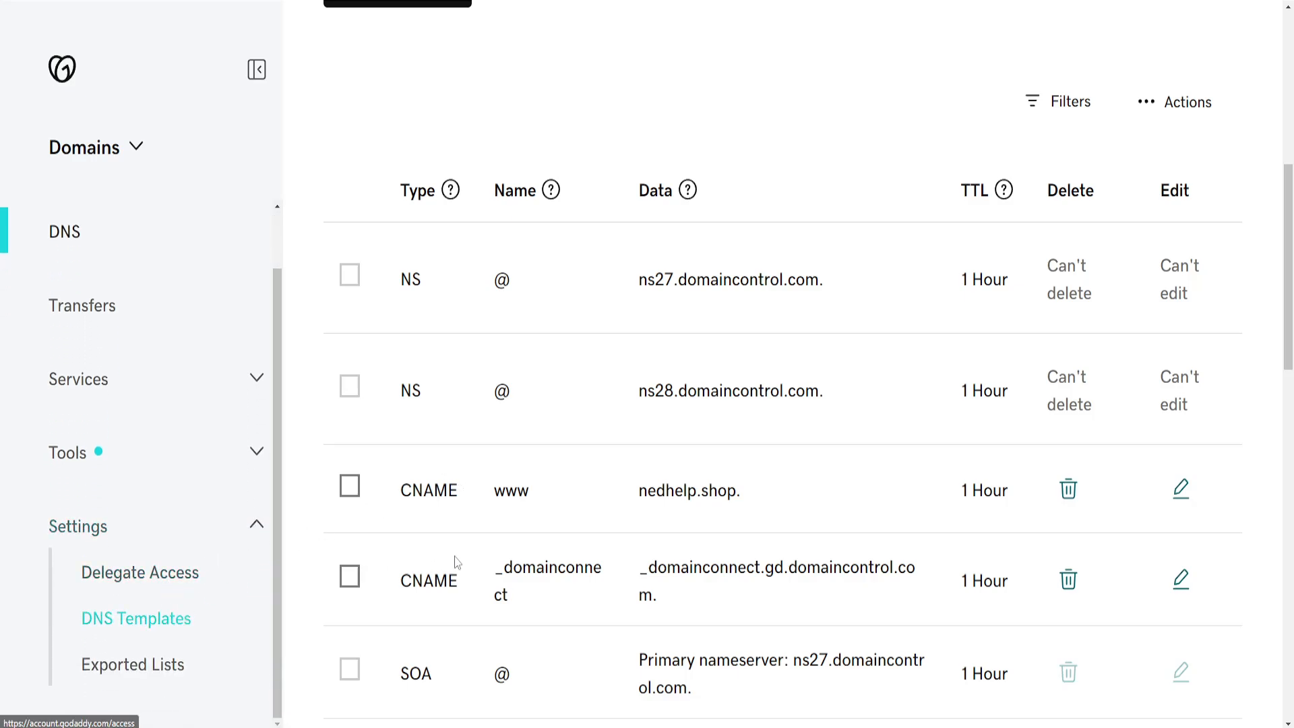
# From DNS Templates, start applying 'test template' to reach the Enter Domains page
pyautogui.click(137, 618)
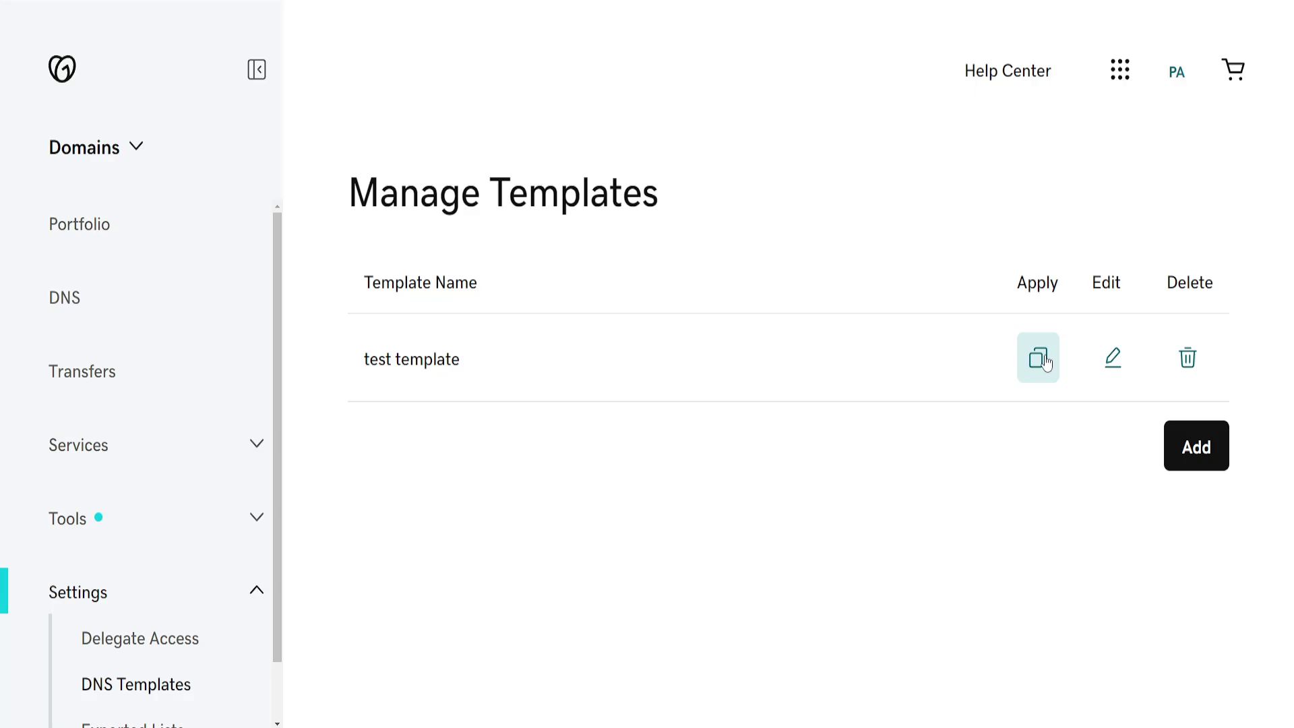
pyautogui.click(1037, 358)
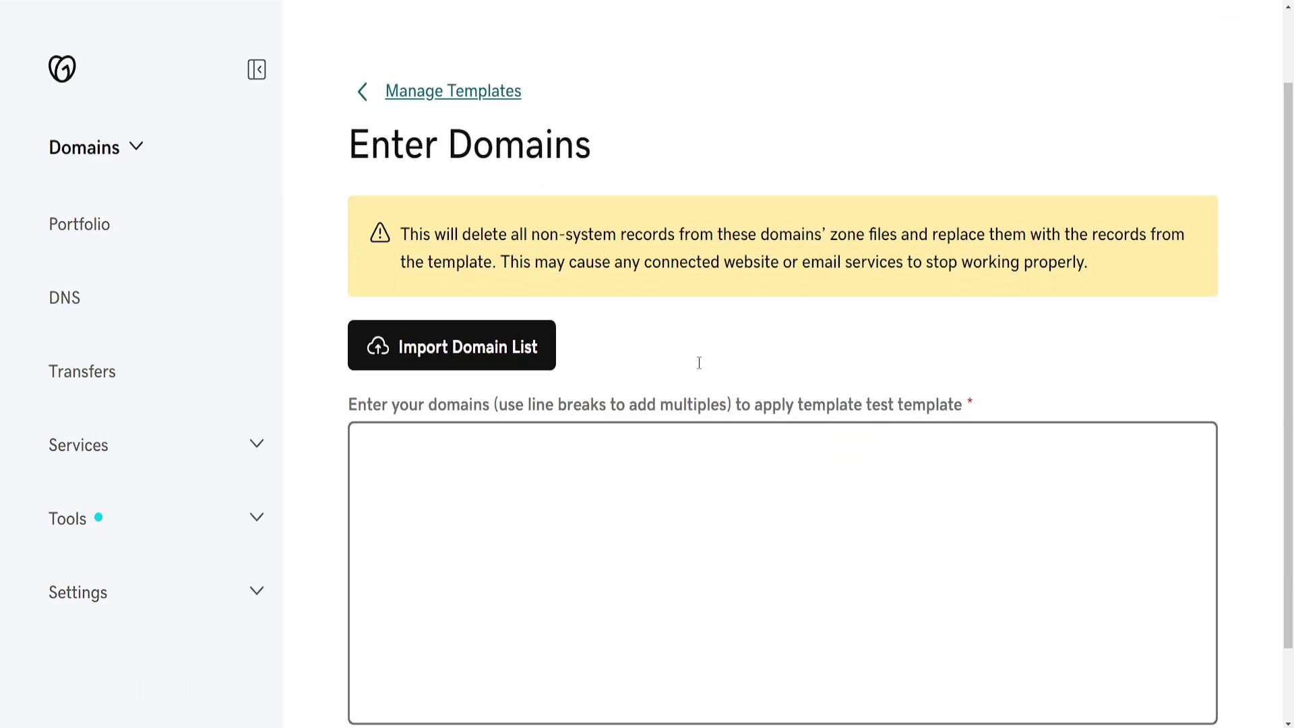
pyautogui.scroll(-3)
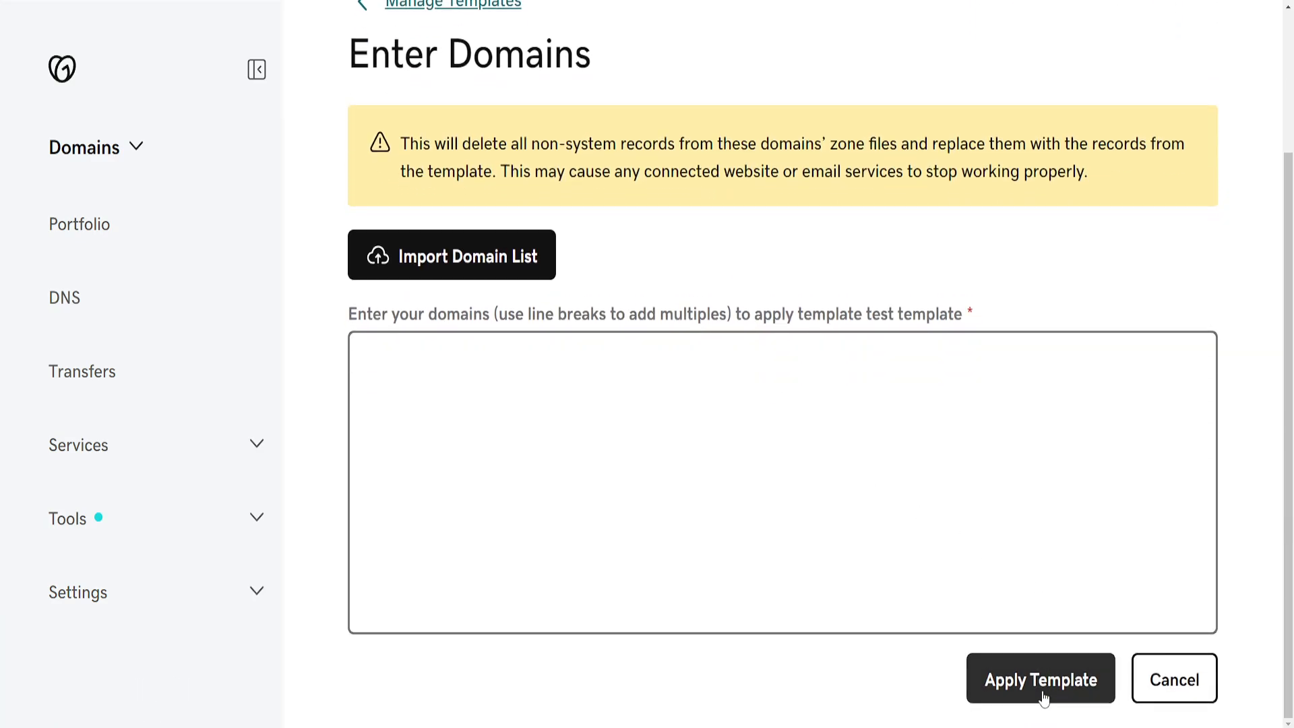